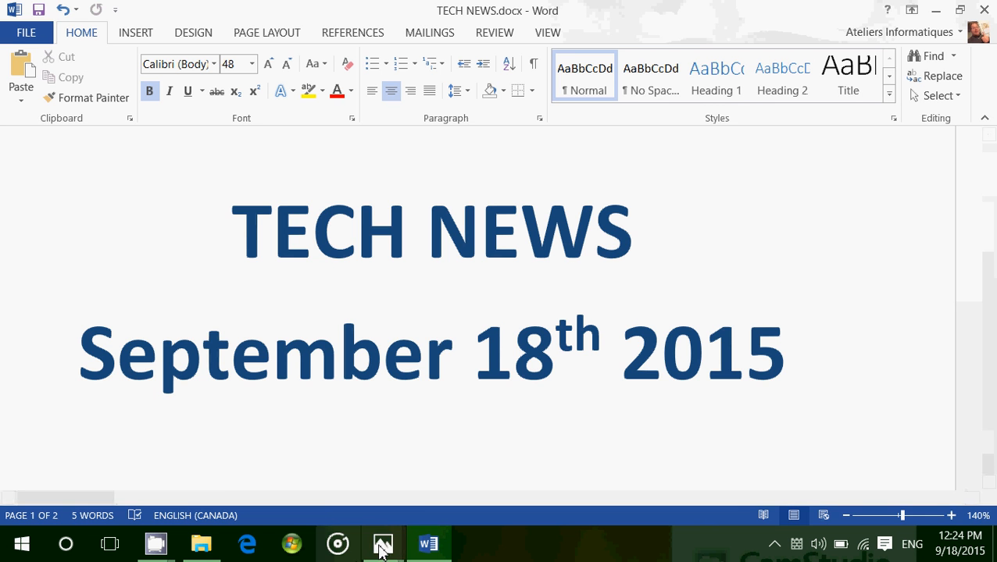
Bring the Photos window with the AVG logo image to the front.
click(381, 544)
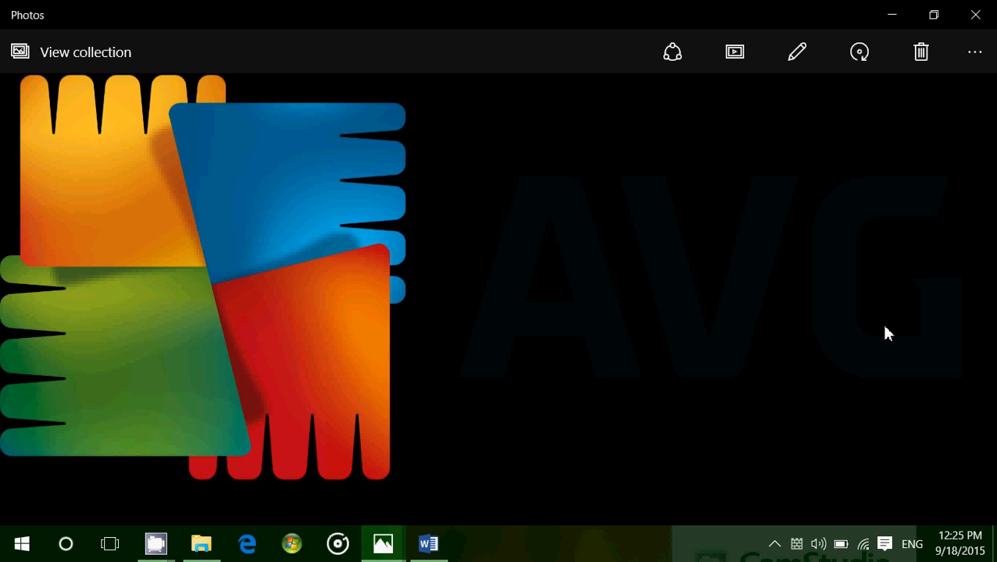
mouse_move(383, 544)
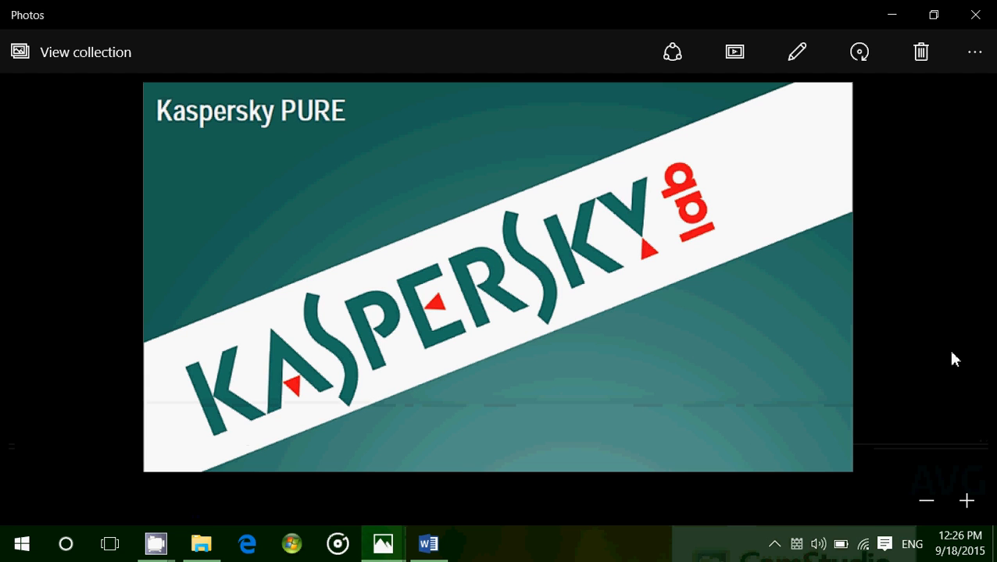
mouse_move(959, 358)
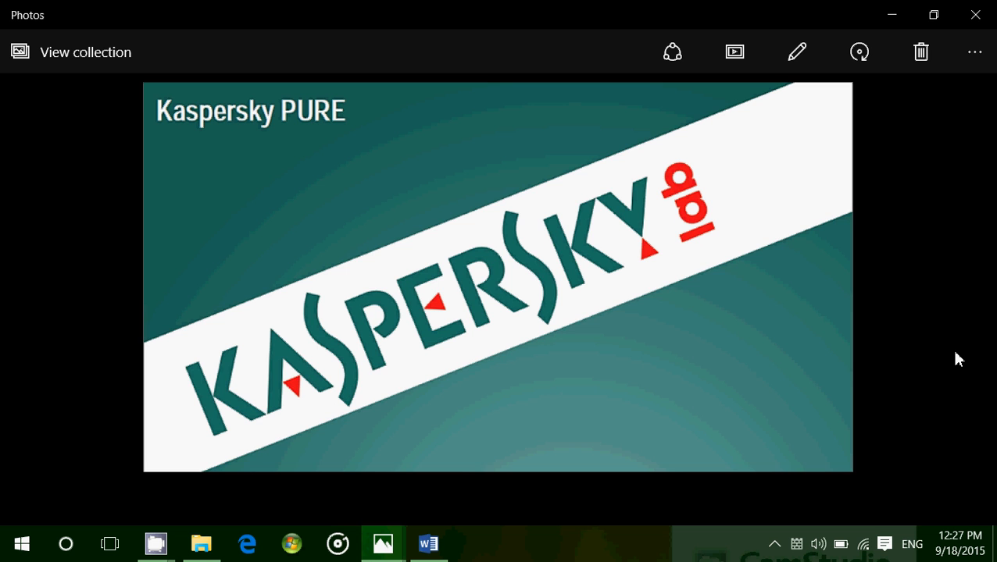
mouse_move(702, 494)
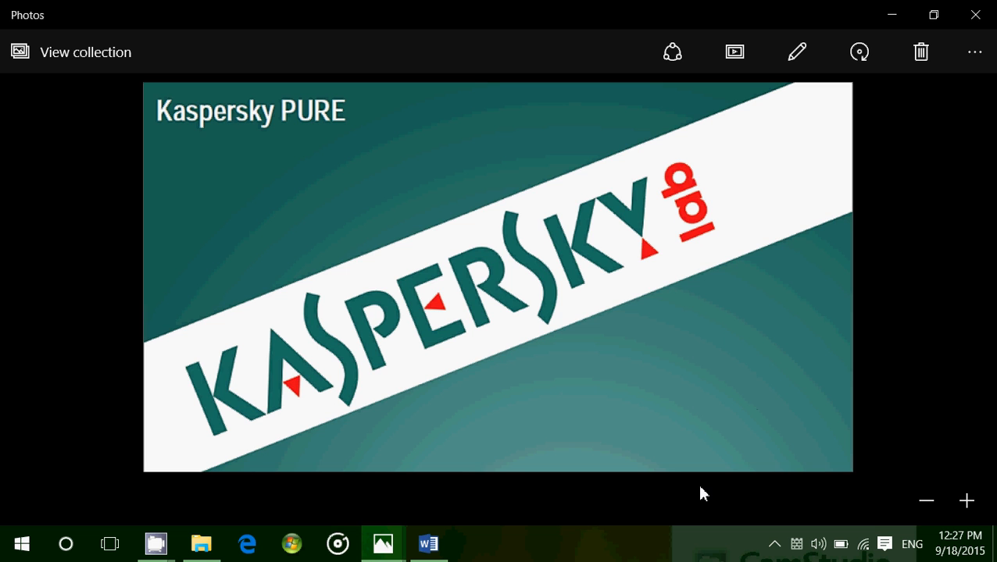
mouse_move(500, 500)
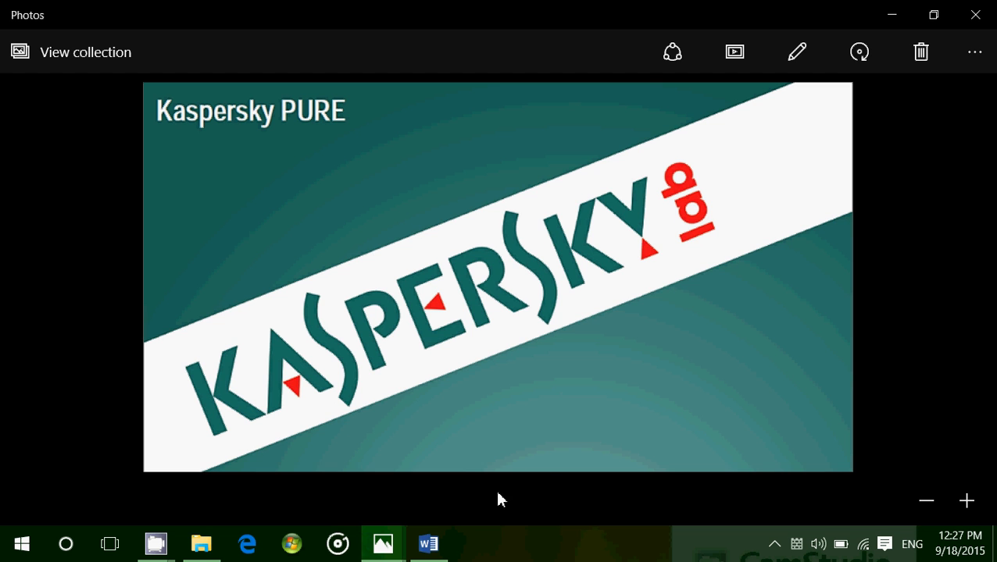
mouse_move(382, 544)
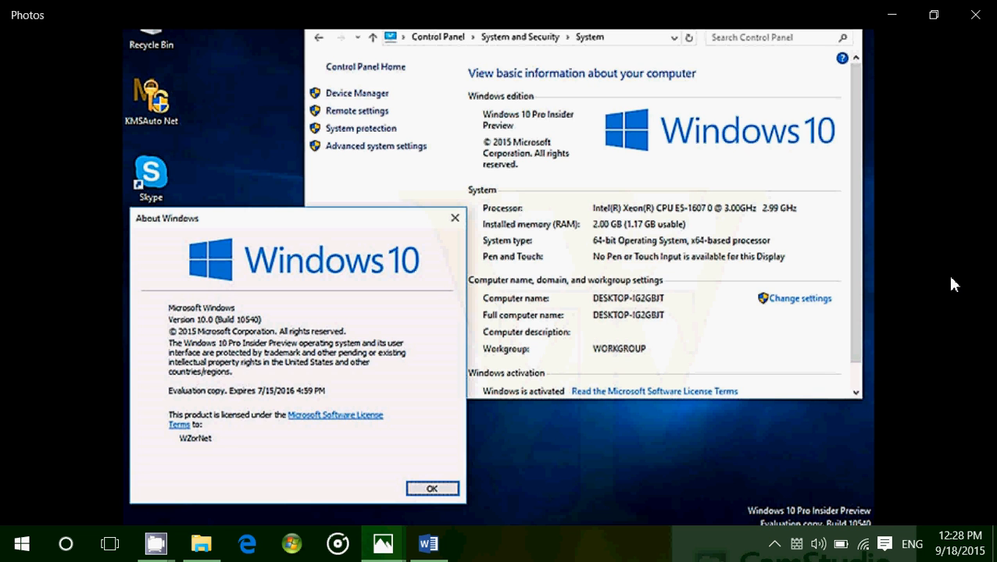
mouse_move(789, 375)
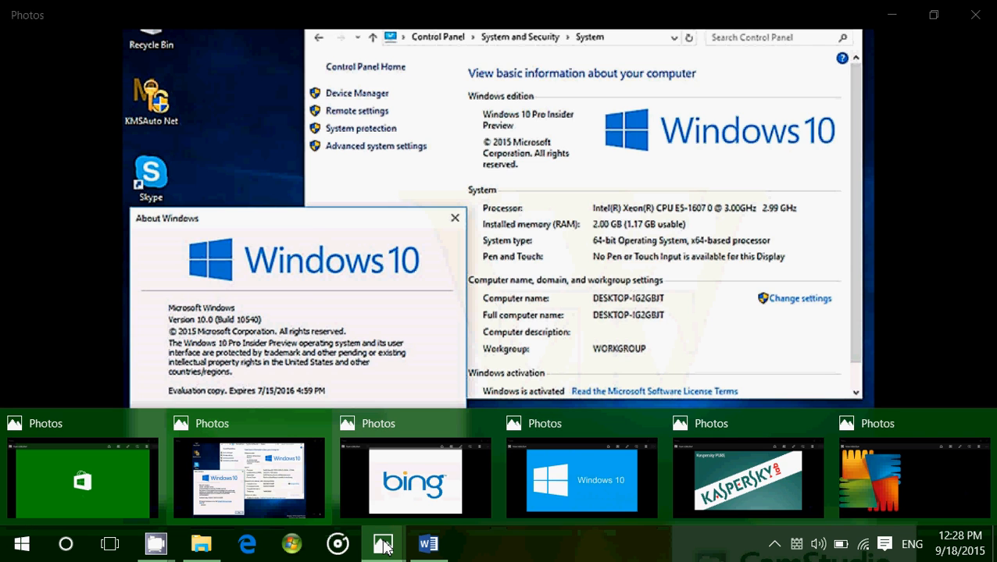
Switch from the Bing logo window to the blue Windows 10 logo image.
click(416, 480)
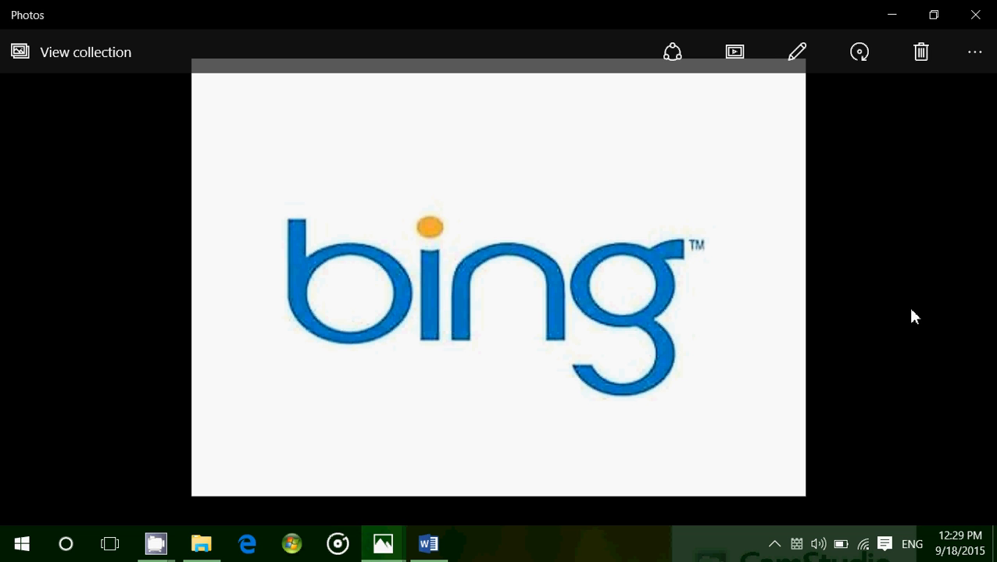
mouse_move(250, 453)
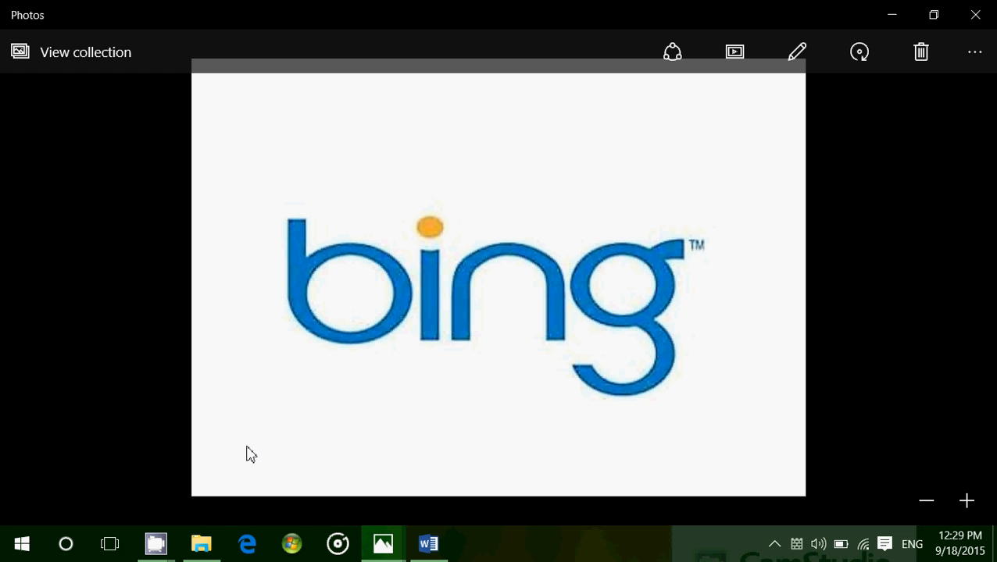
mouse_move(375, 528)
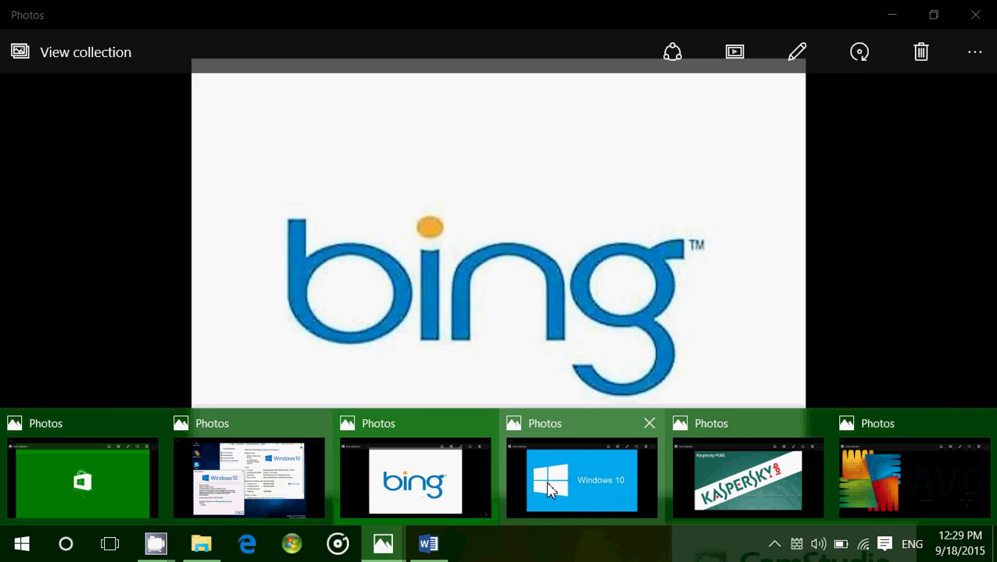
click(581, 481)
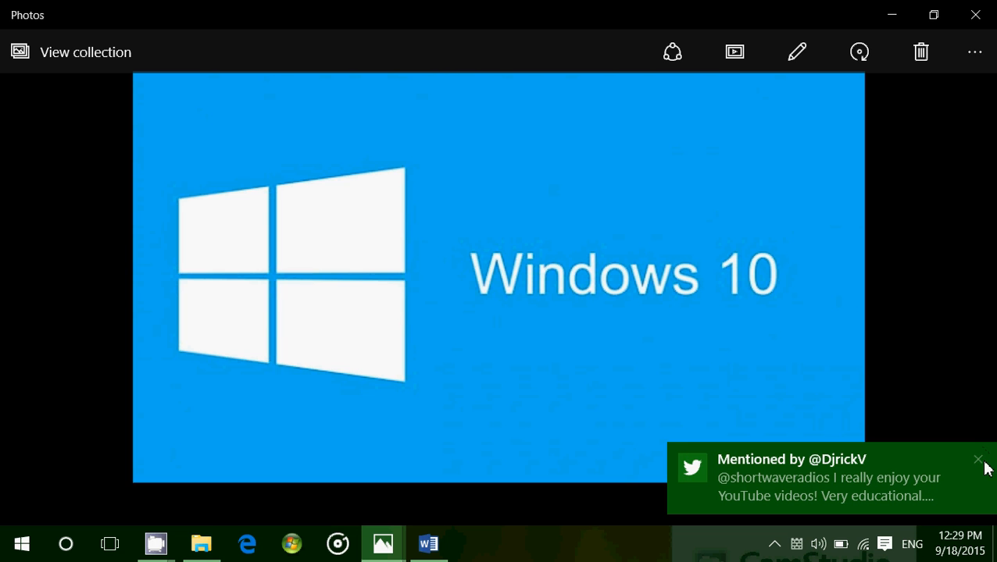
Show the taskbar previews of all six open Photos windows.
click(978, 459)
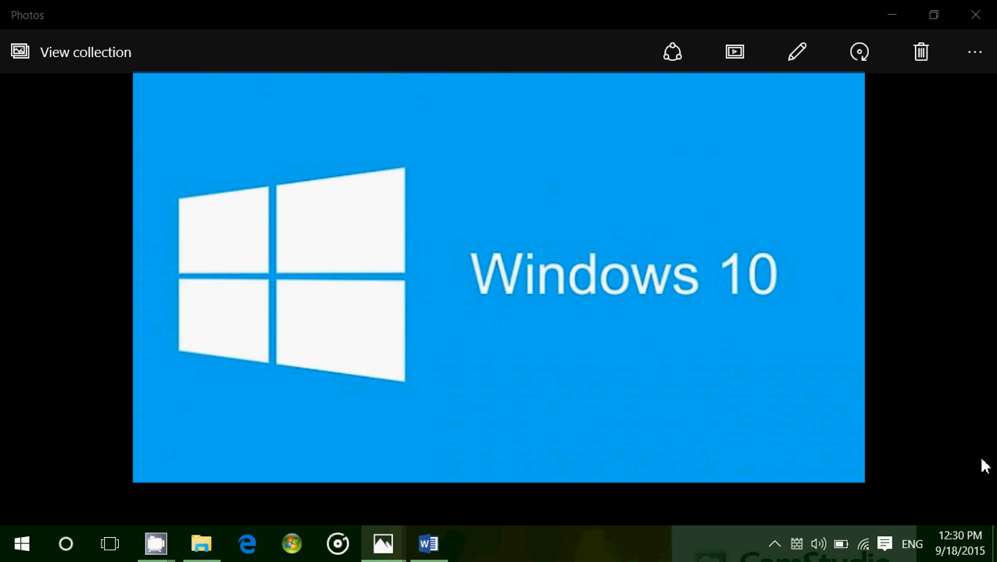
mouse_move(587, 438)
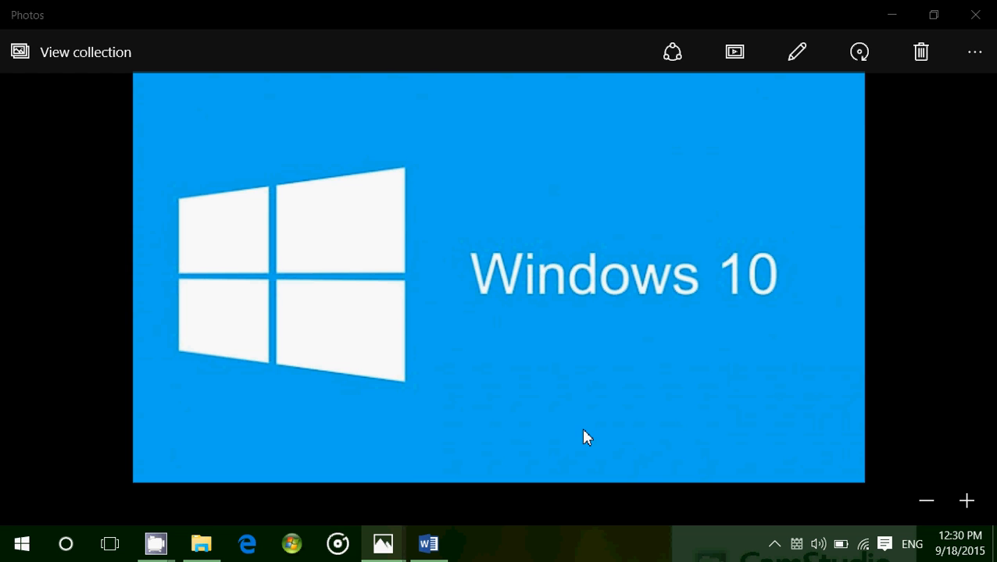
mouse_move(383, 544)
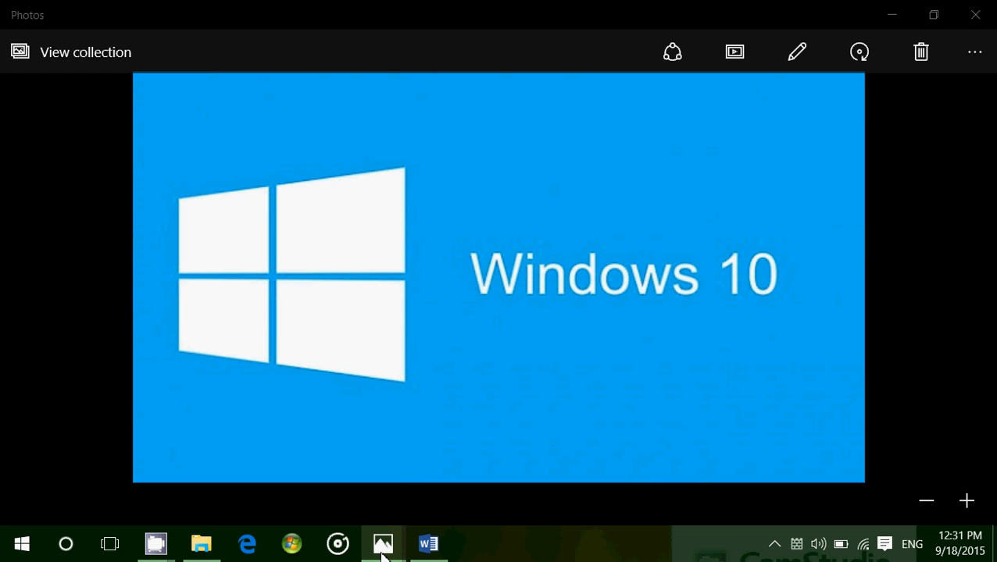
mouse_move(383, 544)
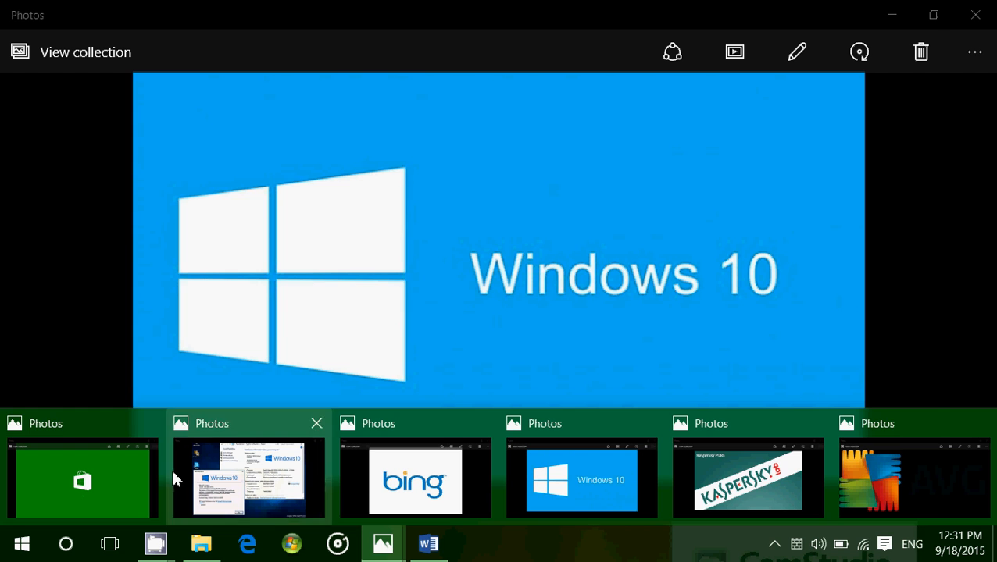
Bring the green Windows Store shopping-bag logo image to the front.
click(81, 482)
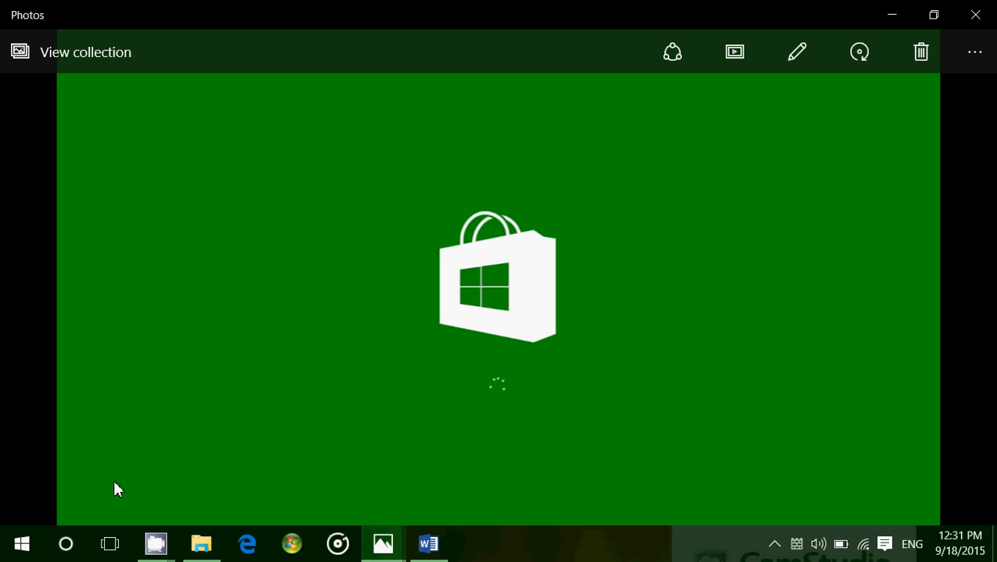
mouse_move(34, 450)
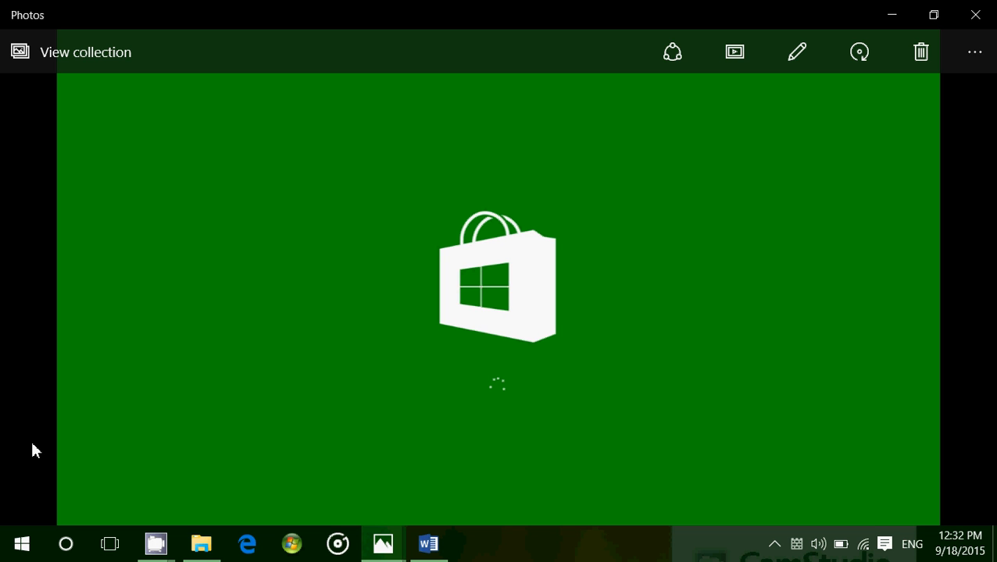
mouse_move(94, 325)
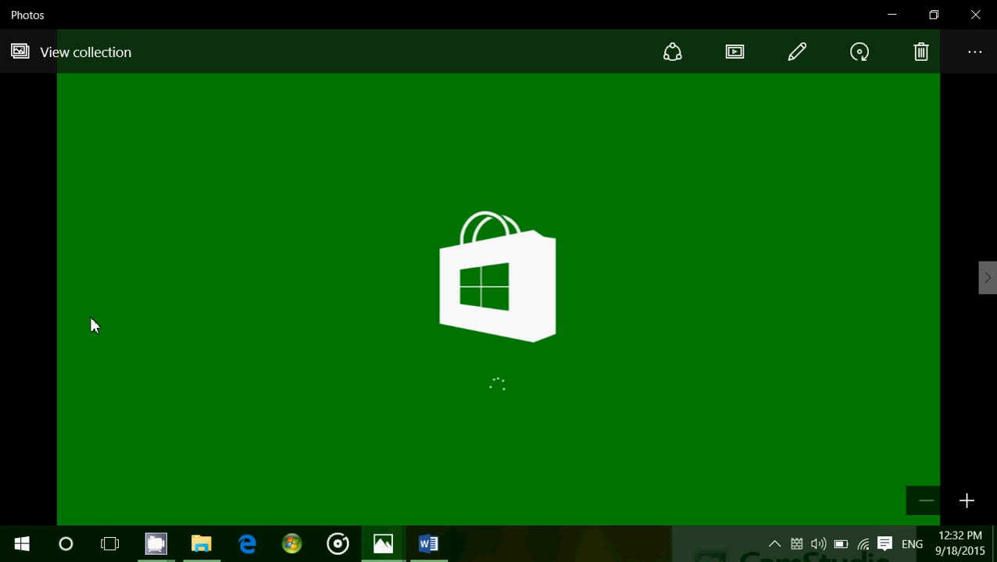
mouse_move(421, 372)
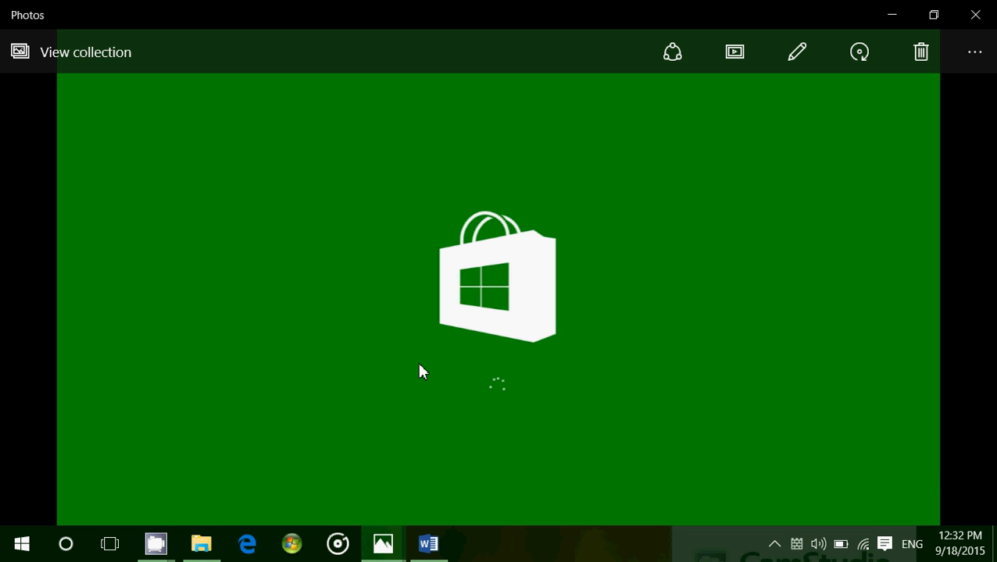
mouse_move(156, 543)
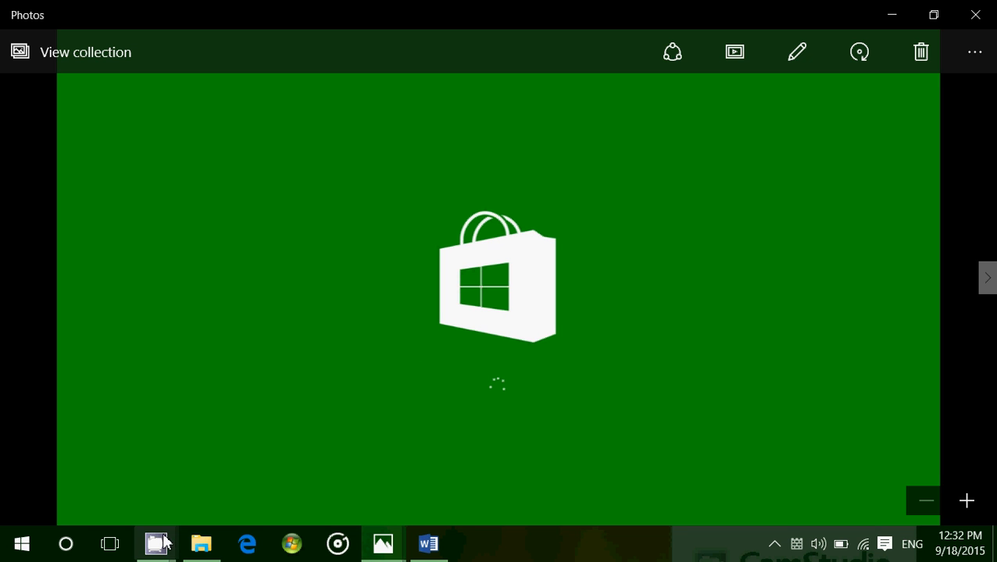
mouse_move(428, 544)
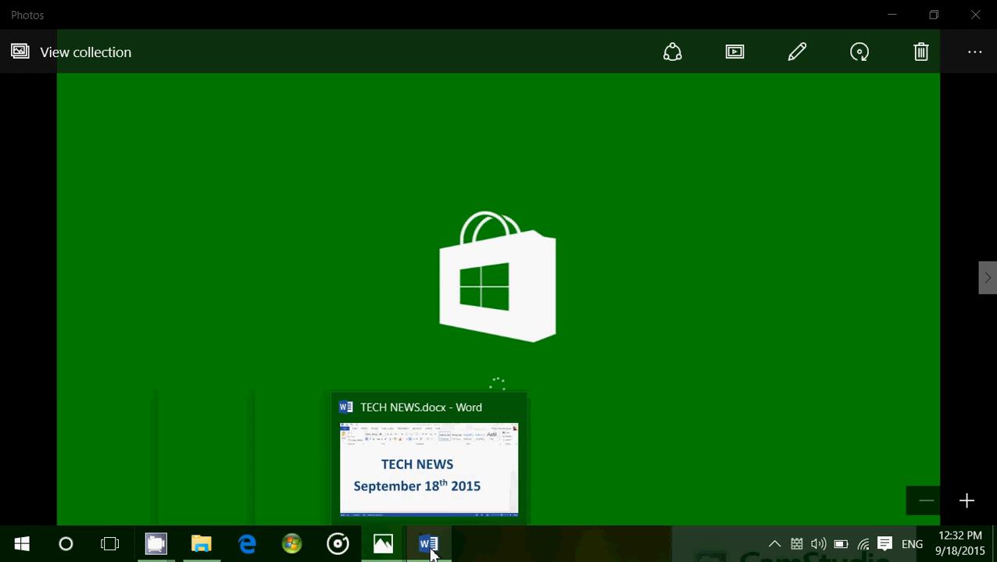